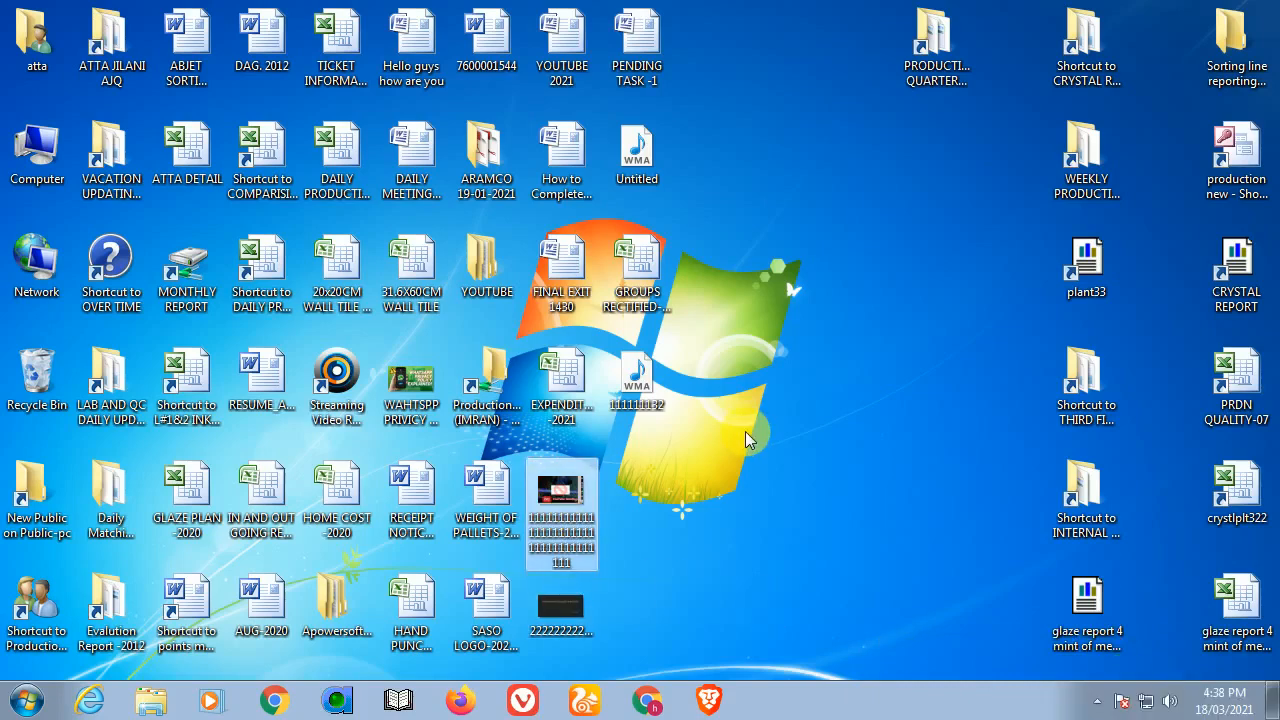
# Step: Launch Chrome and reach the Chrome Web Store from the Apps list
pyautogui.doubleClick(560, 514)
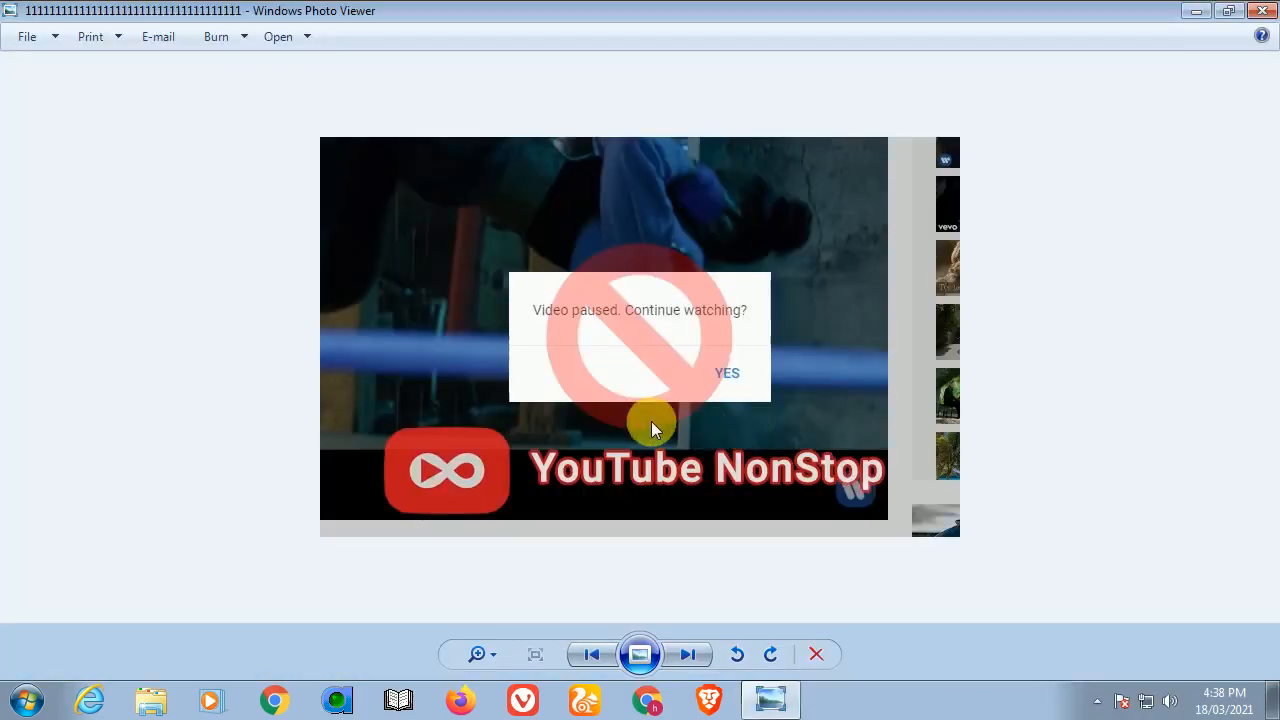
pyautogui.moveTo(680, 614)
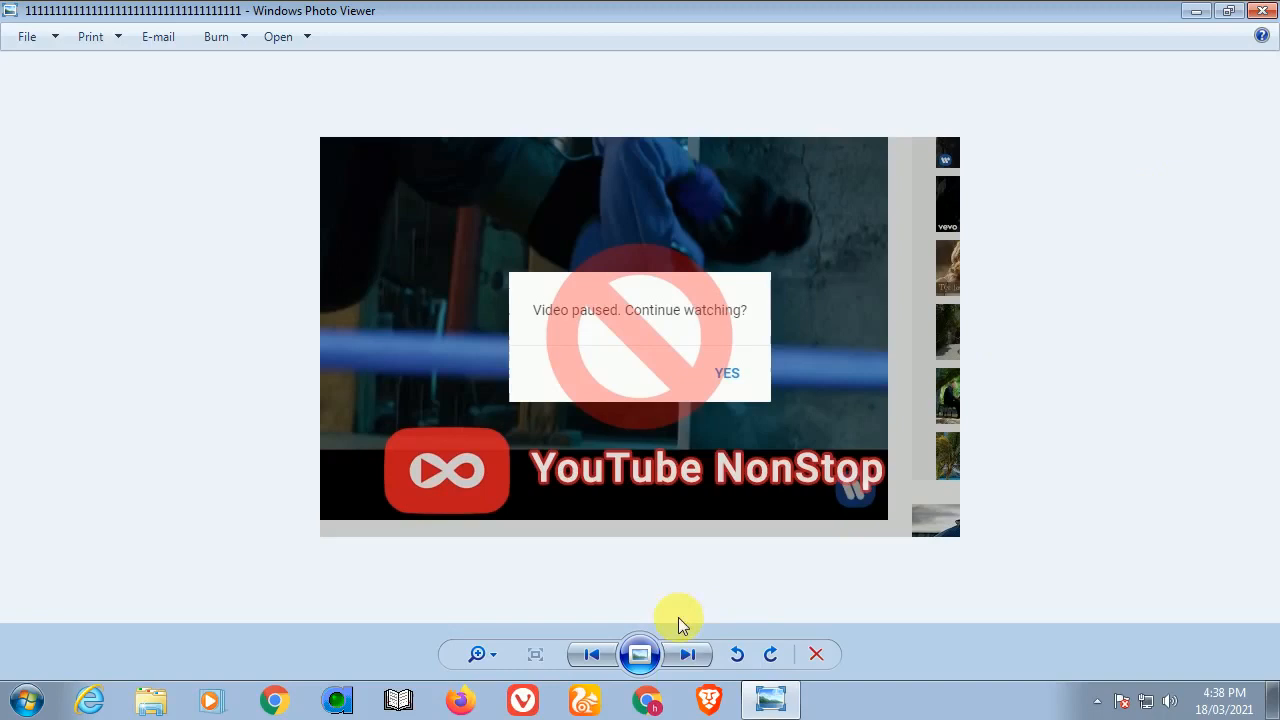
pyautogui.click(688, 654)
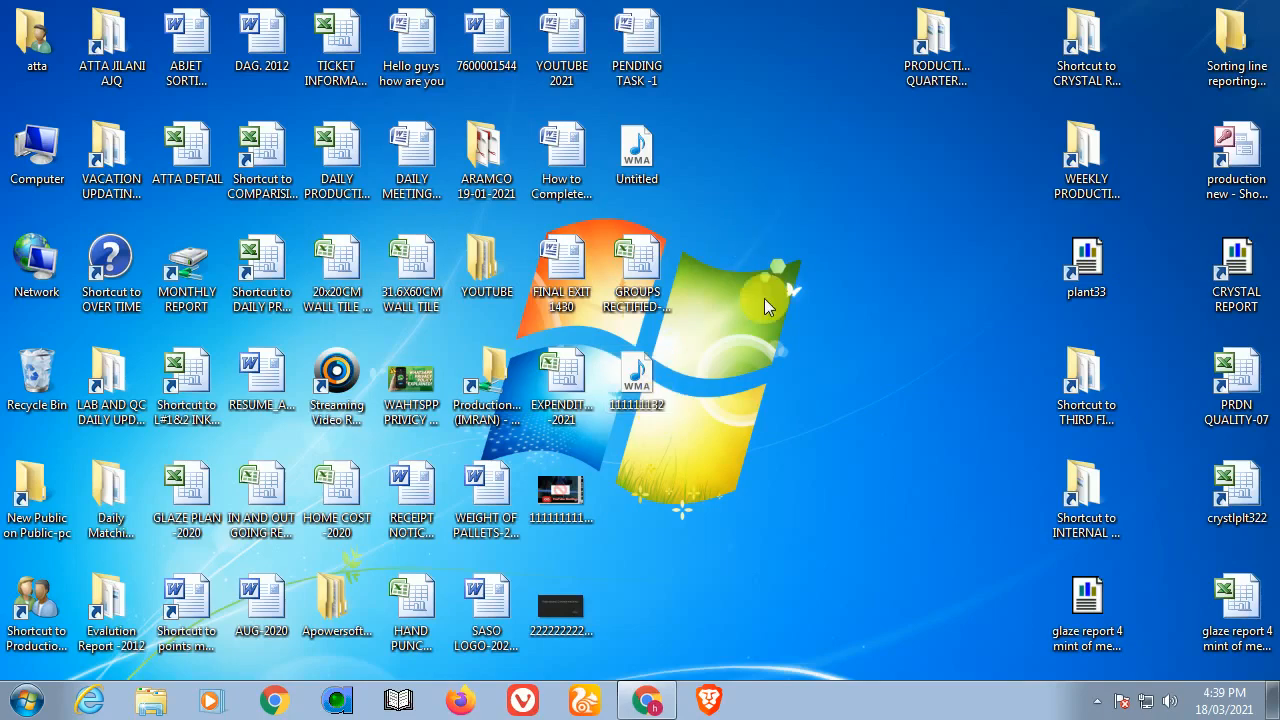
pyautogui.moveTo(810, 348)
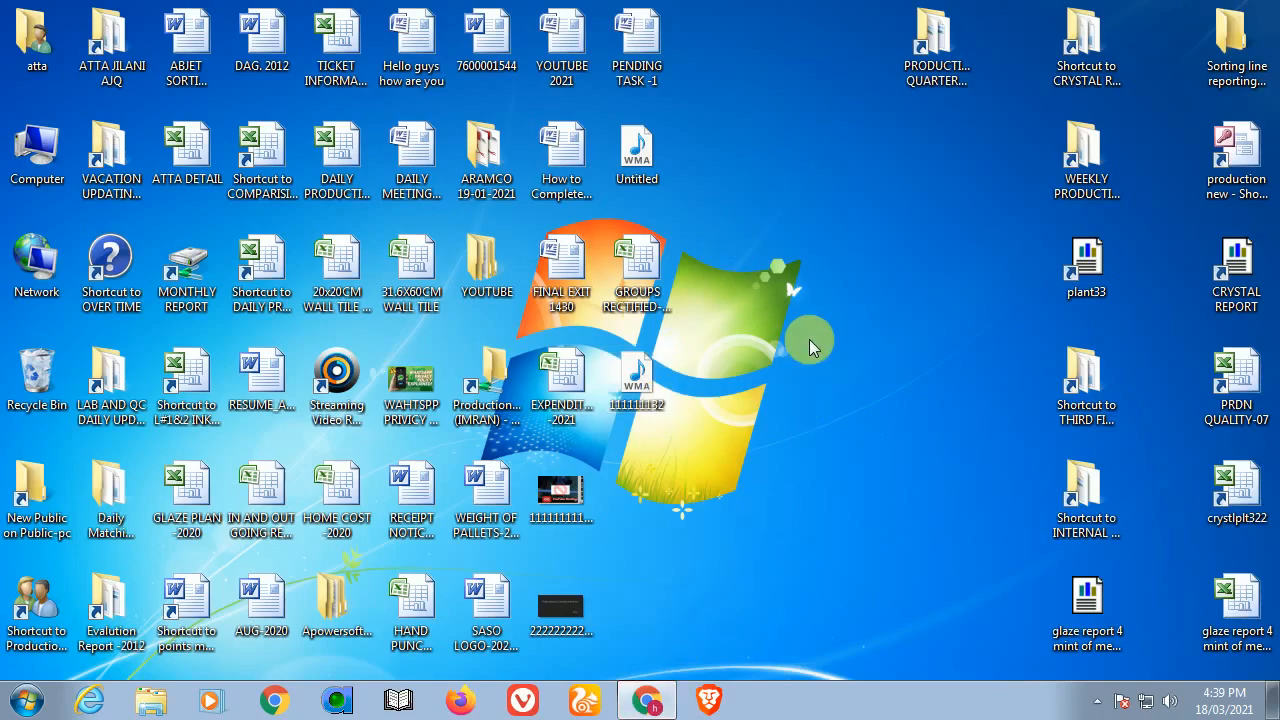
pyautogui.click(644, 700)
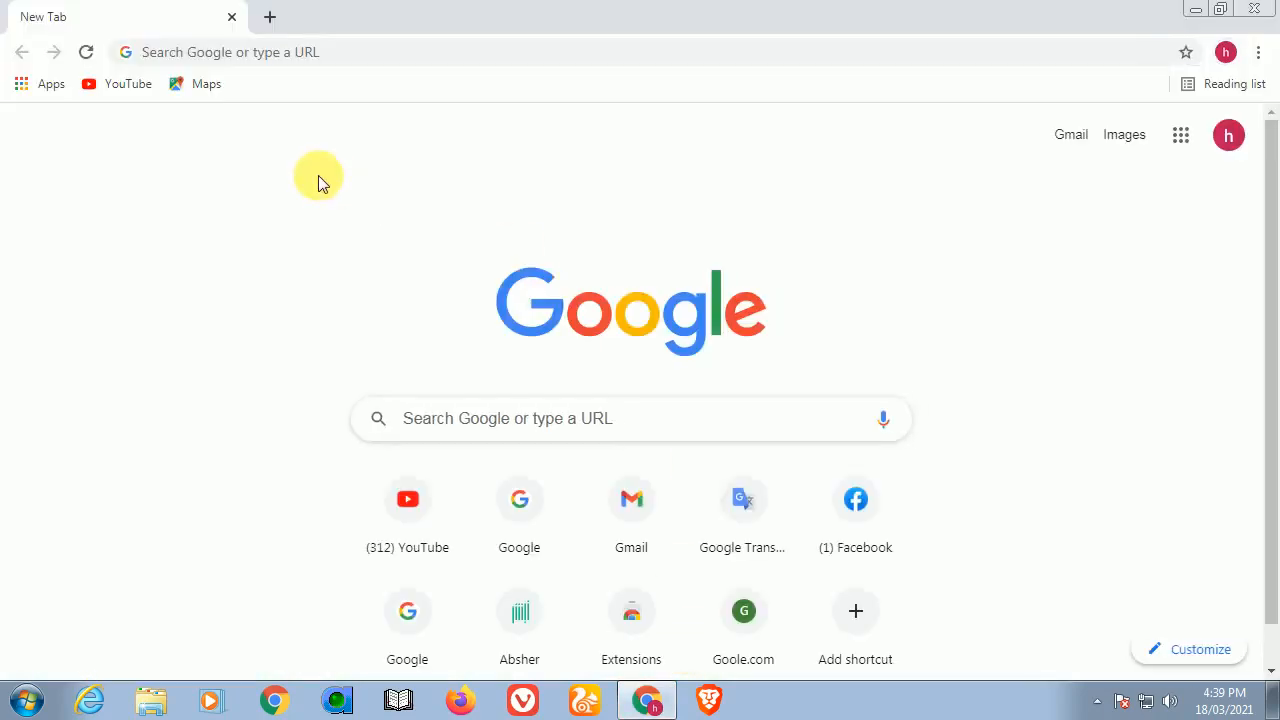
pyautogui.click(22, 84)
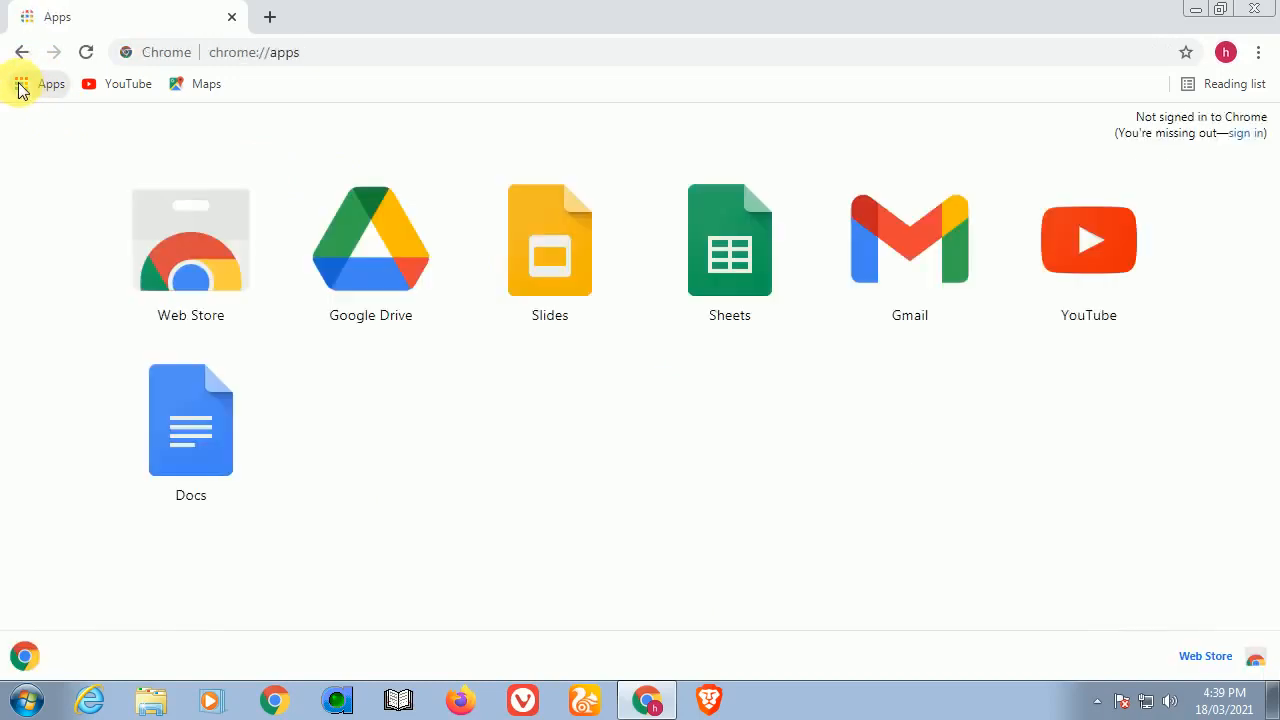
pyautogui.click(190, 240)
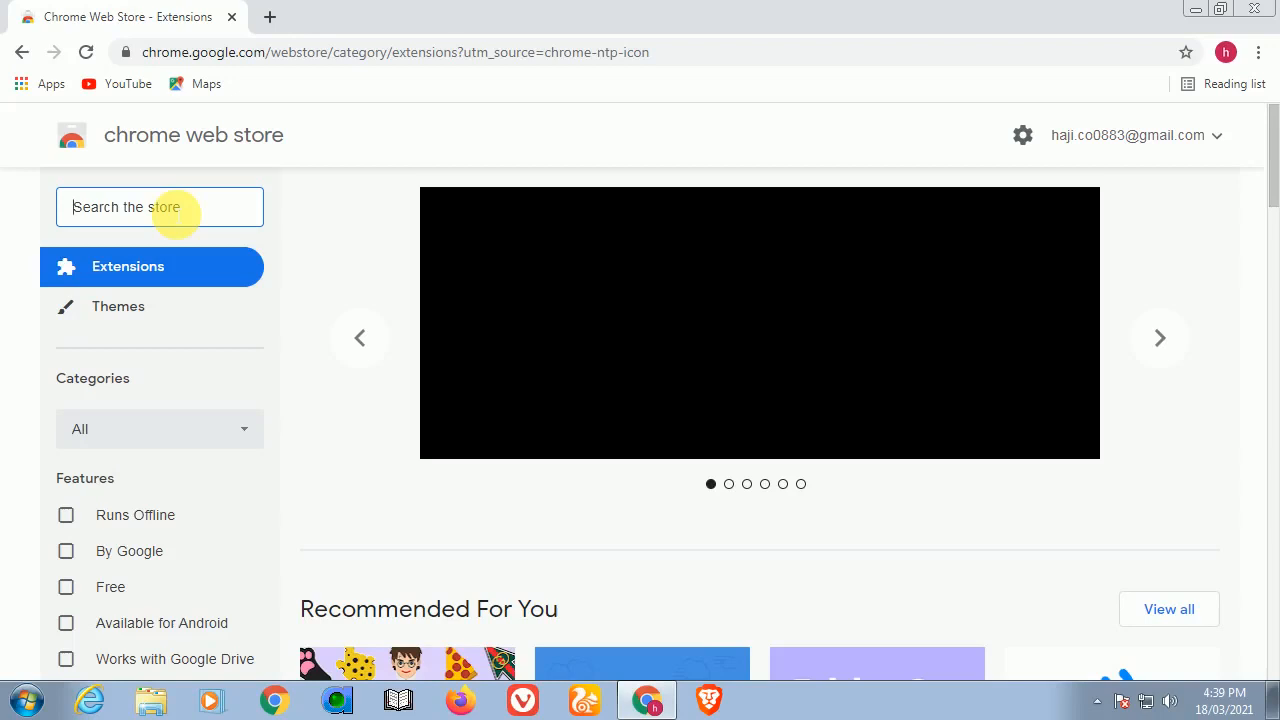
# Step: Search the store for 'youtube nonstop' and scroll to the YouTube NonStop result
pyautogui.write('youtube')
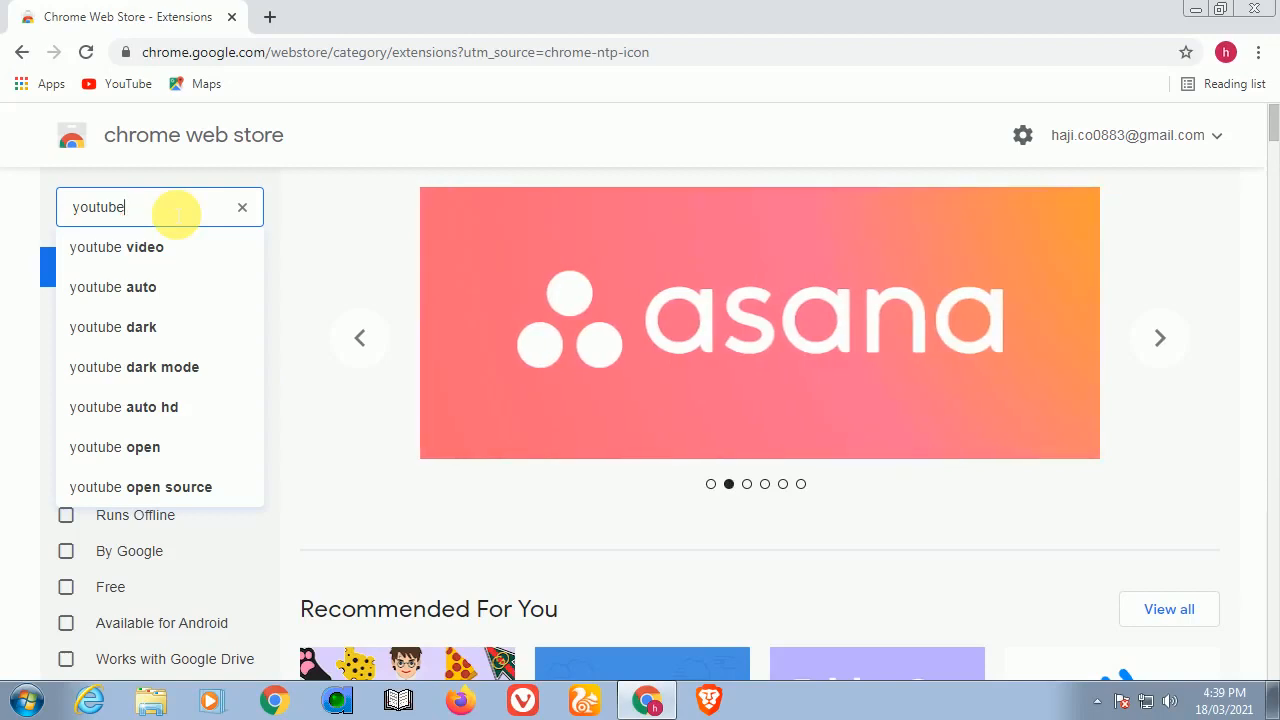
pyautogui.click(242, 206)
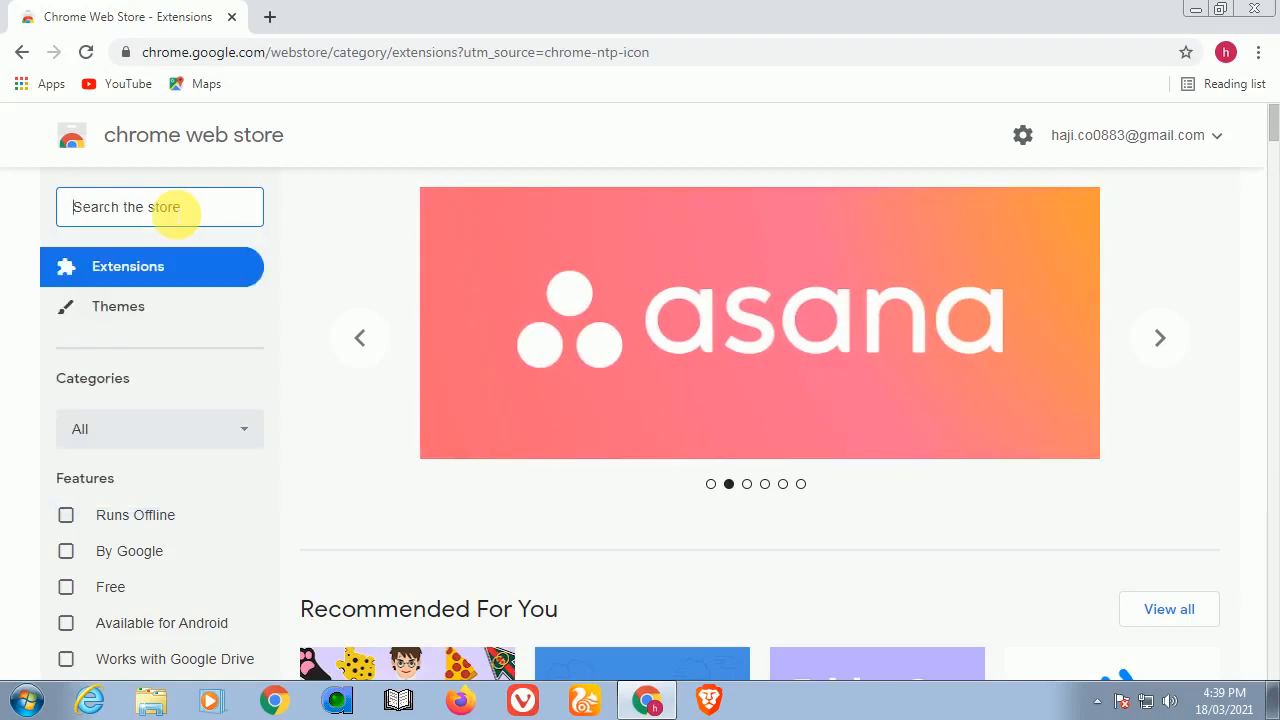
pyautogui.write('youtube')
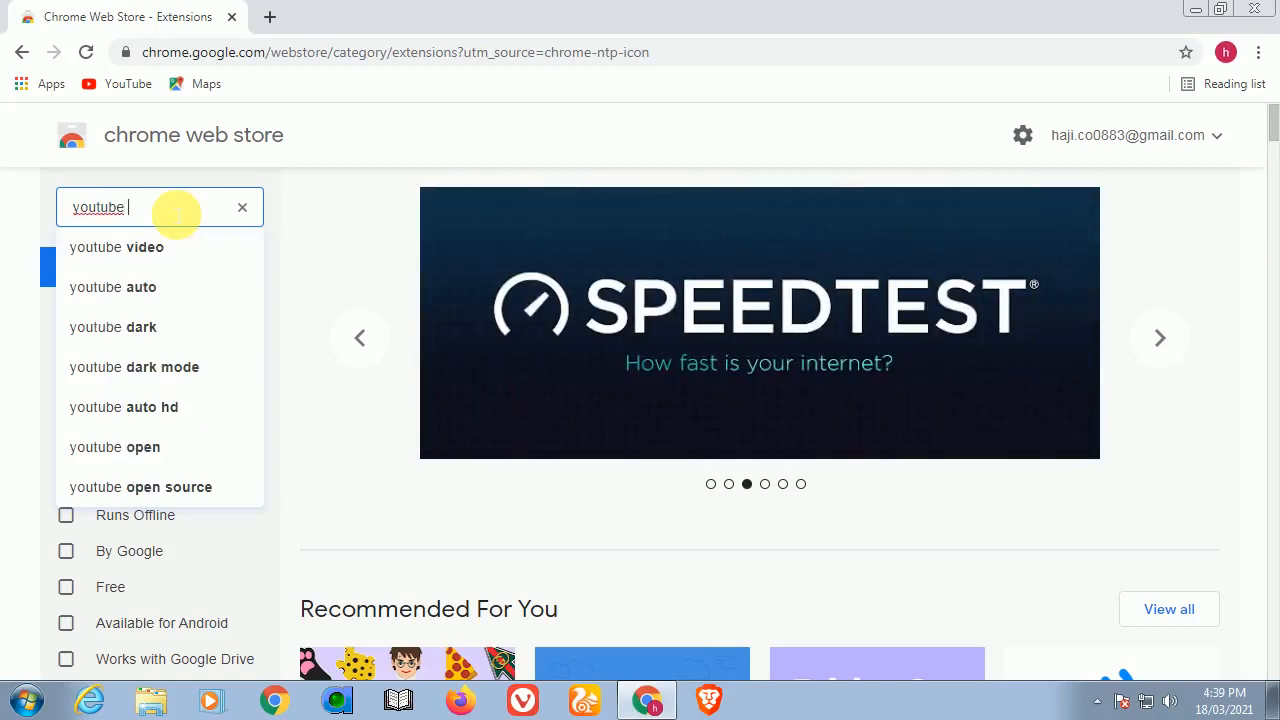
pyautogui.write('non')
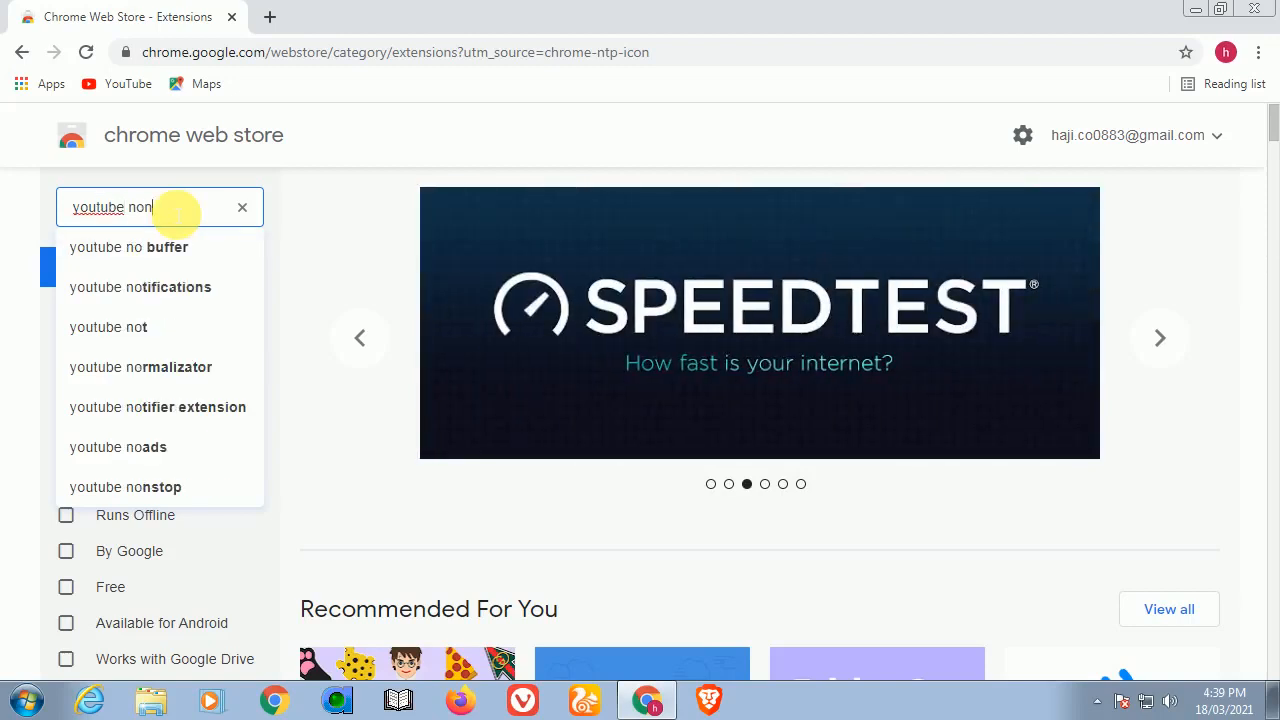
pyautogui.click(124, 488)
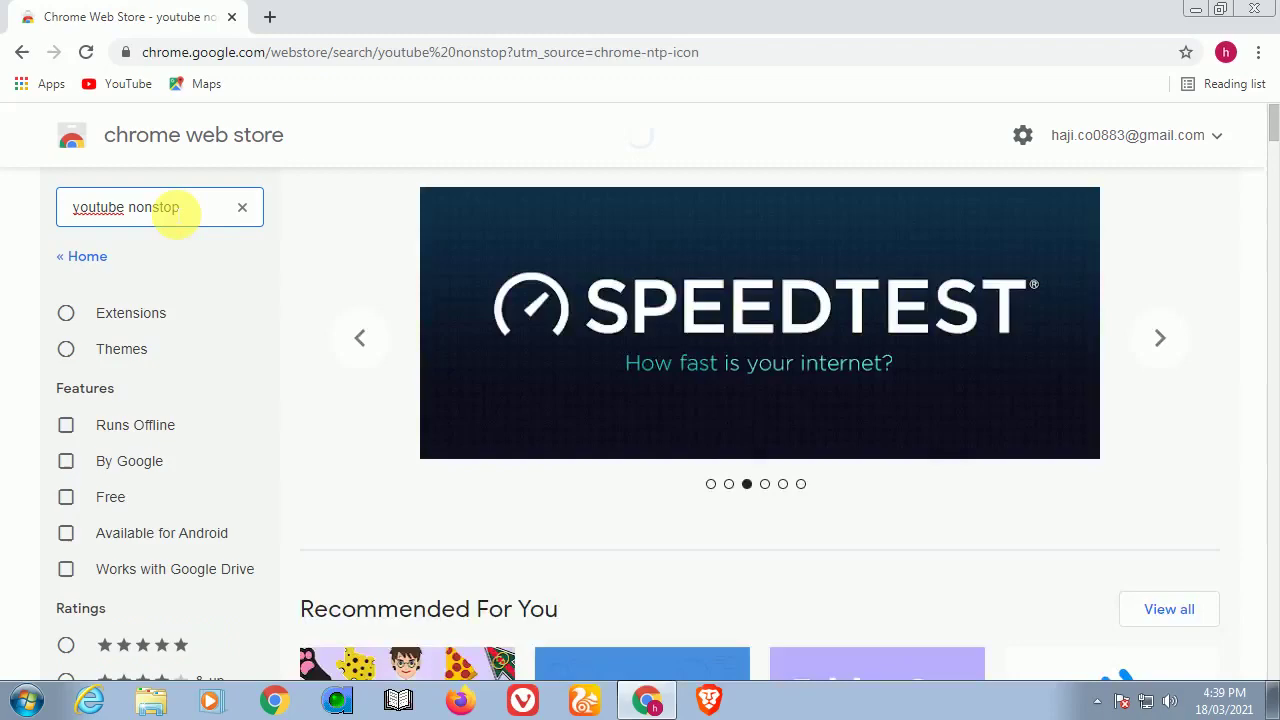
pyautogui.scroll(-3)
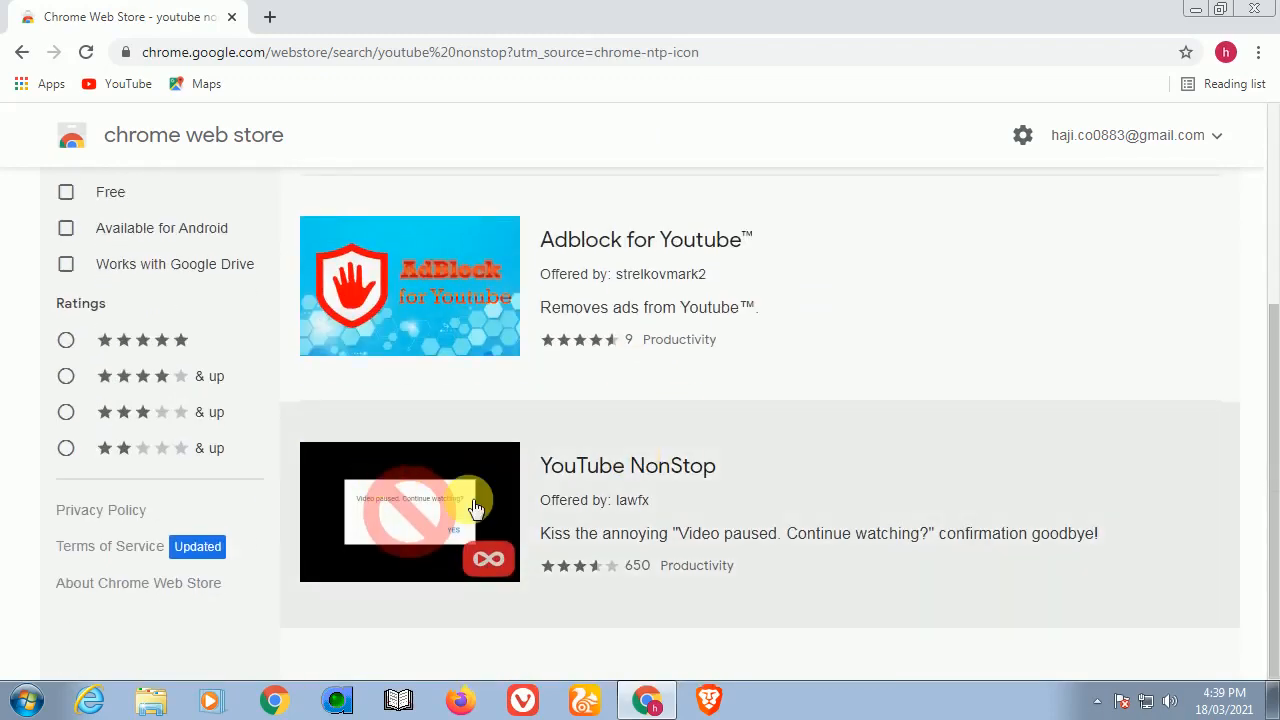
# Step: Add the YouTube NonStop extension to Chrome from its store page and dismiss the added notice
pyautogui.click(628, 466)
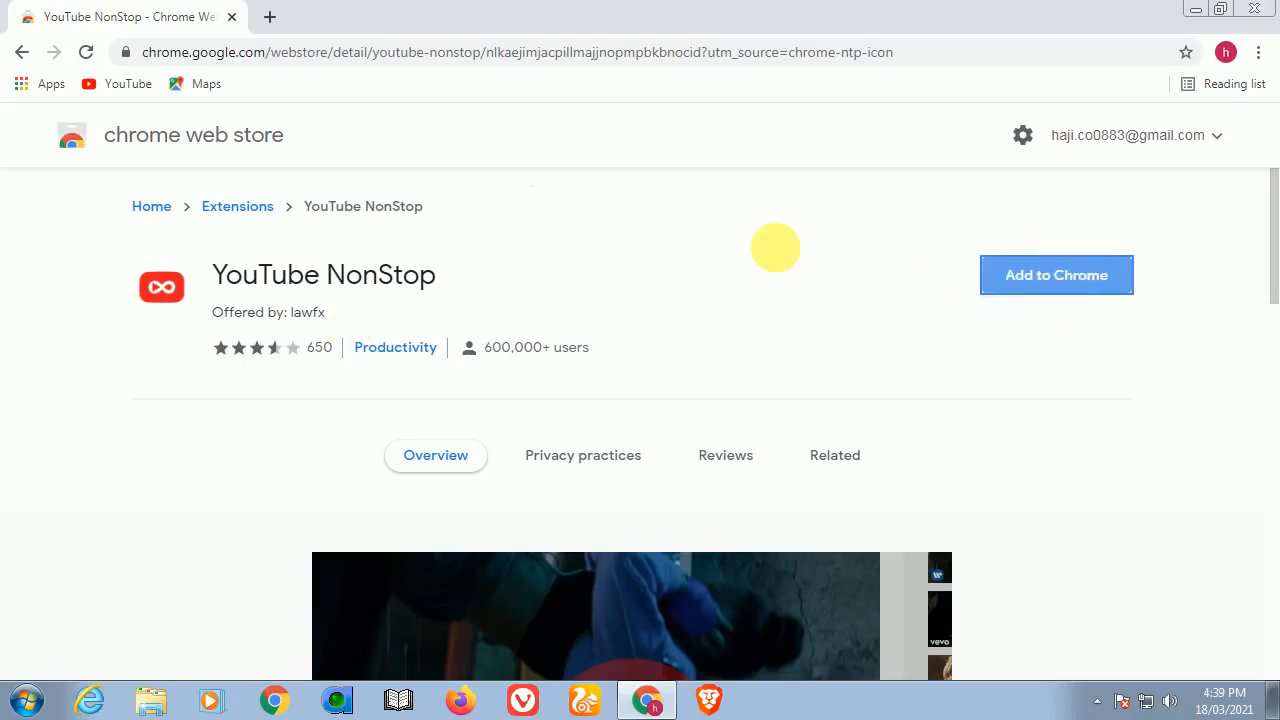
pyautogui.click(1056, 276)
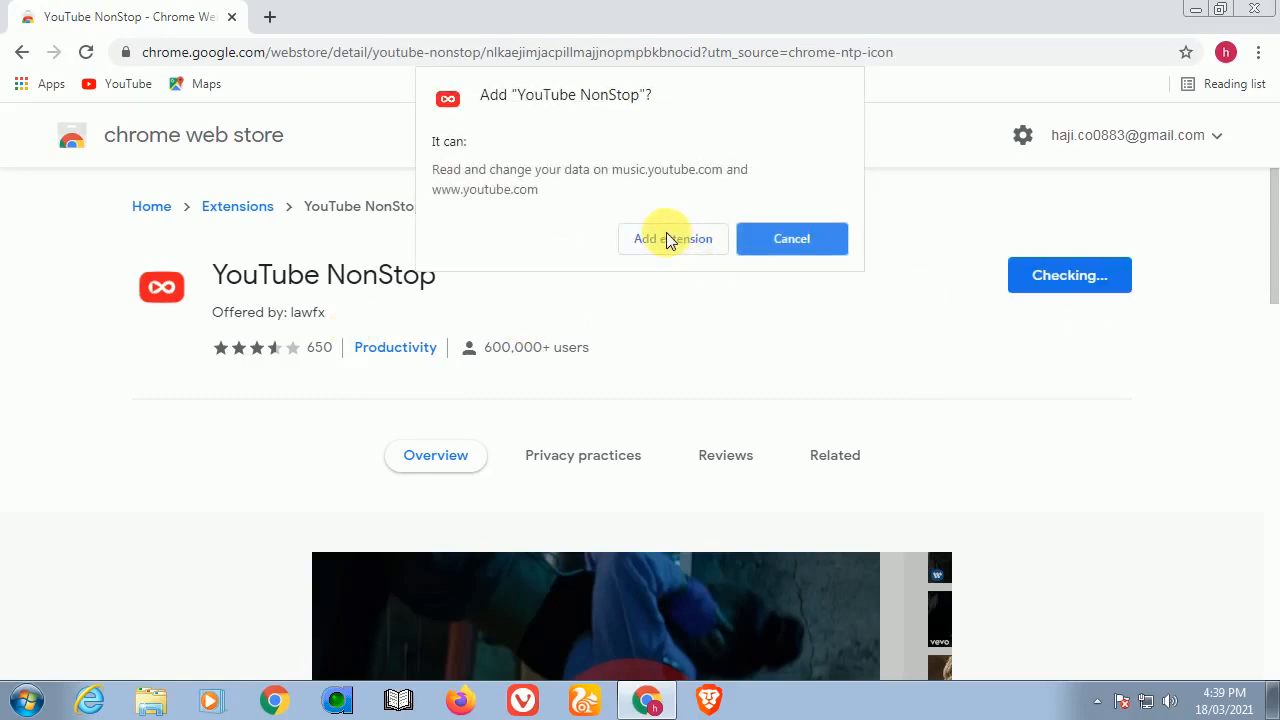
pyautogui.click(672, 238)
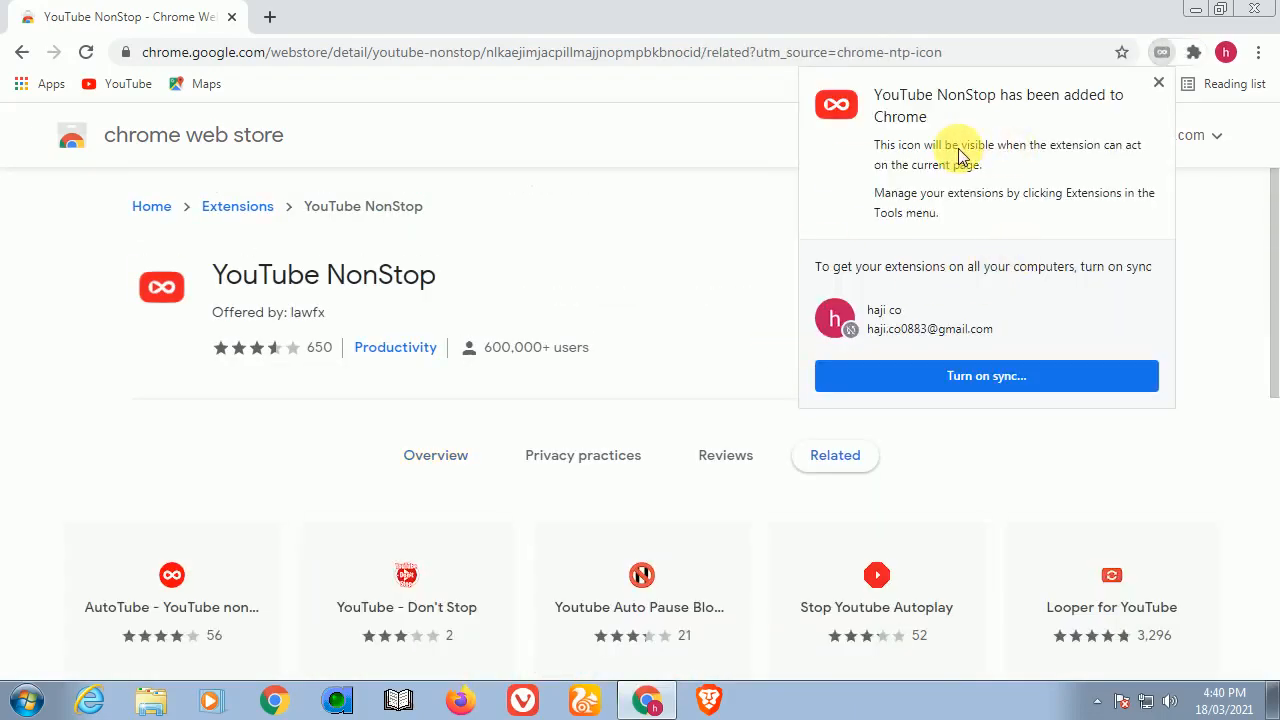
pyautogui.moveTo(786, 164)
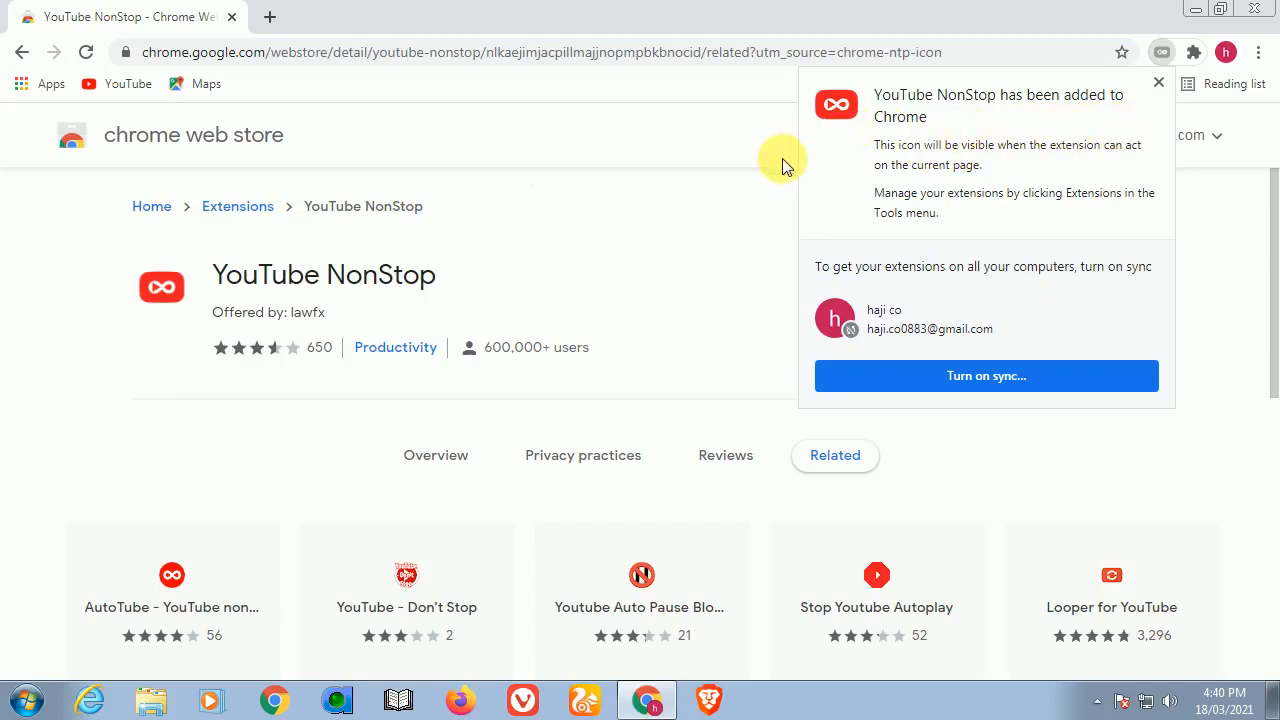
pyautogui.moveTo(556, 232)
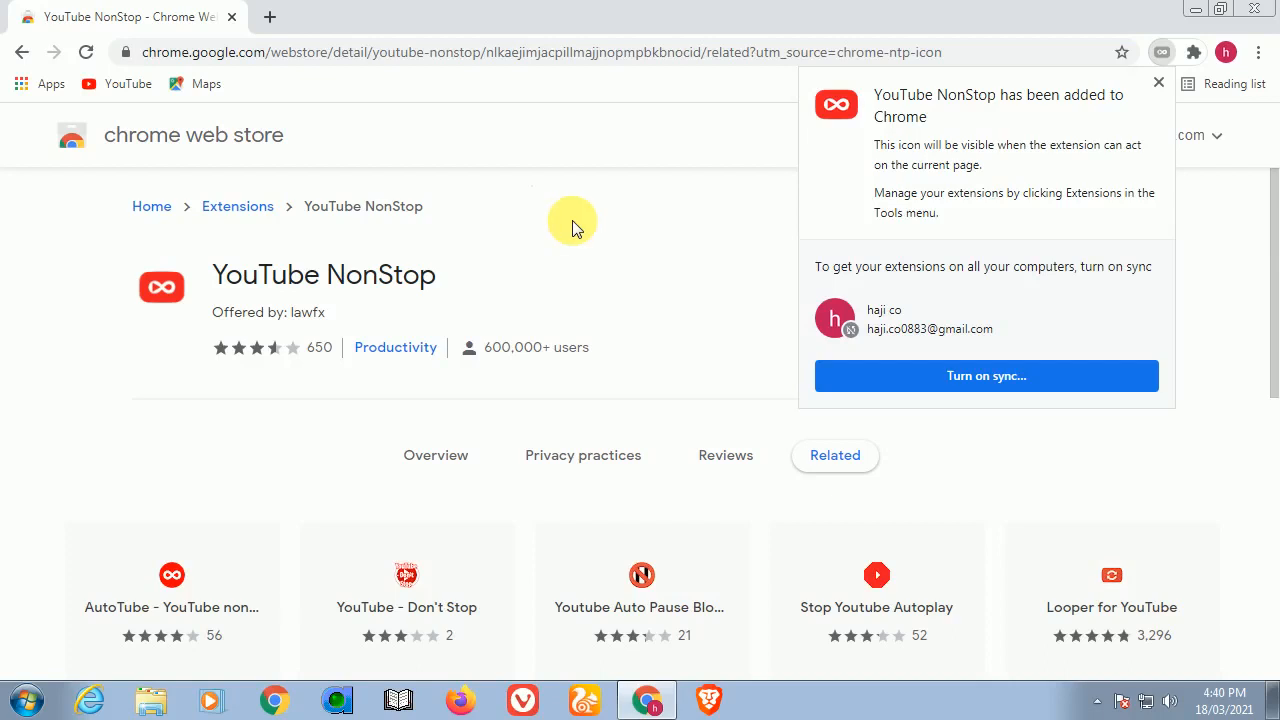
pyautogui.moveTo(380, 168)
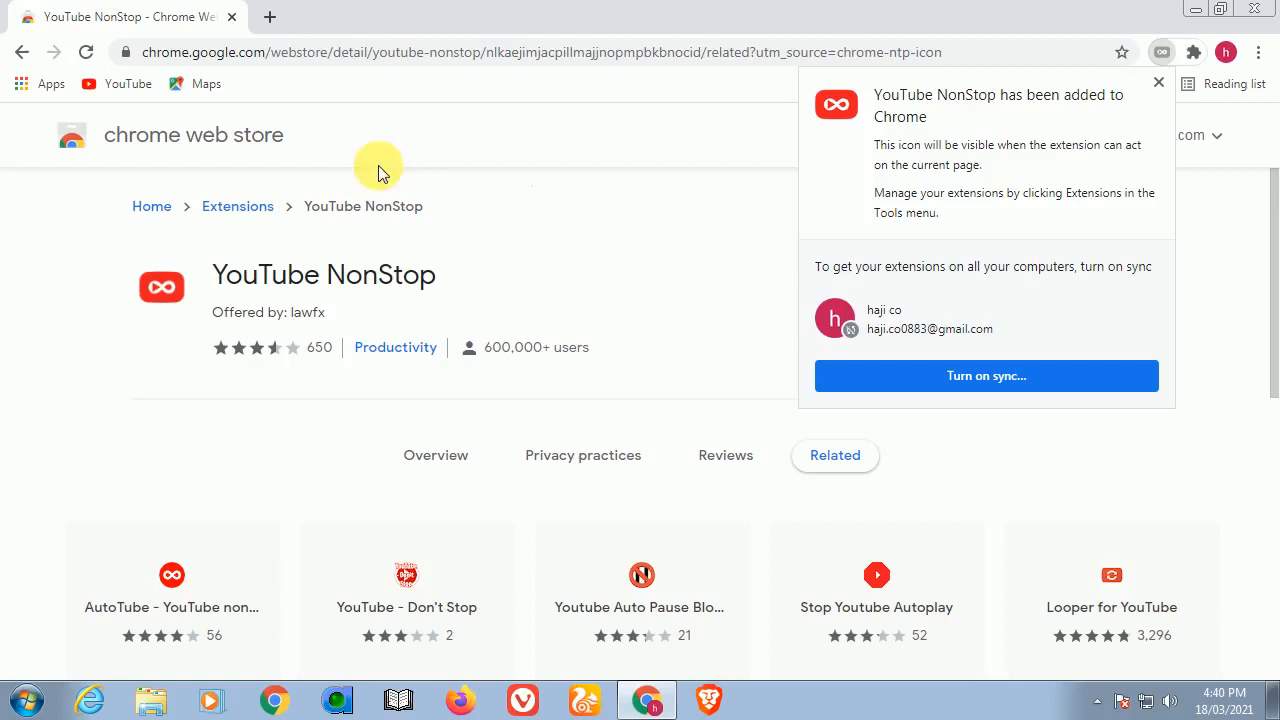
pyautogui.click(1154, 84)
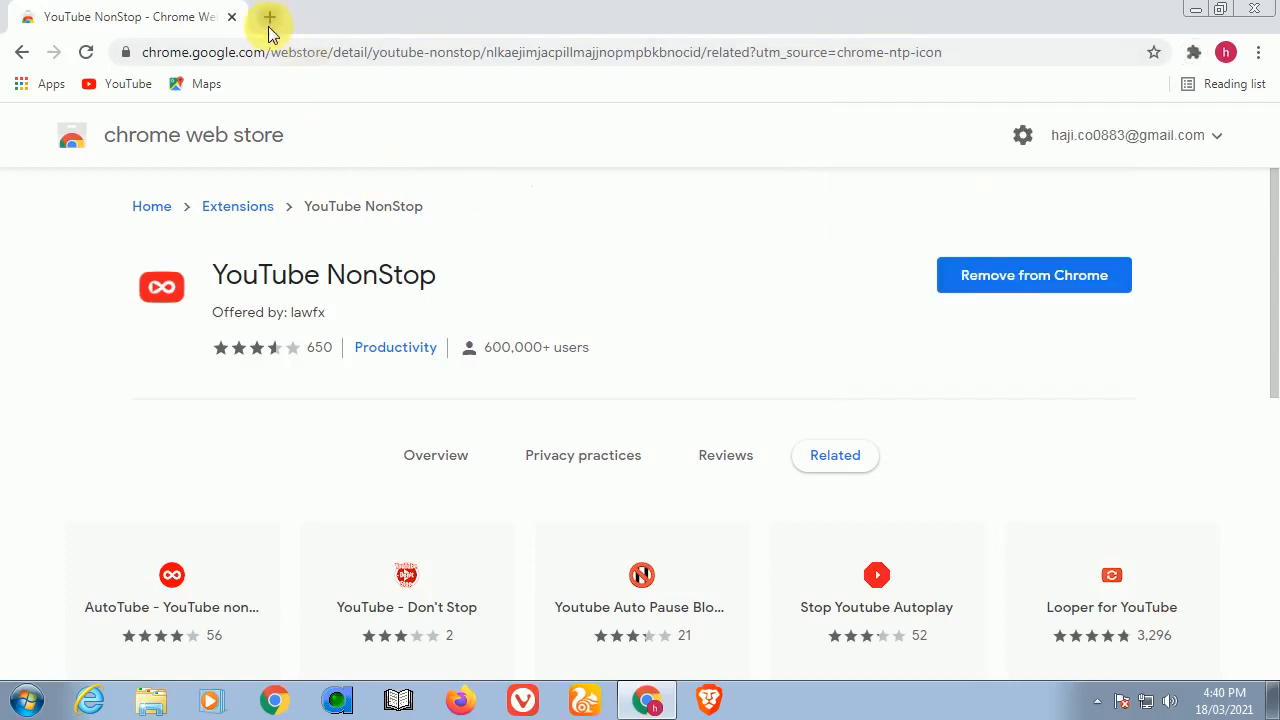
# Step: In a new tab on YouTube, start the '100 Praise & Worship Songs' video
pyautogui.click(264, 18)
pyautogui.write('youtube.com')
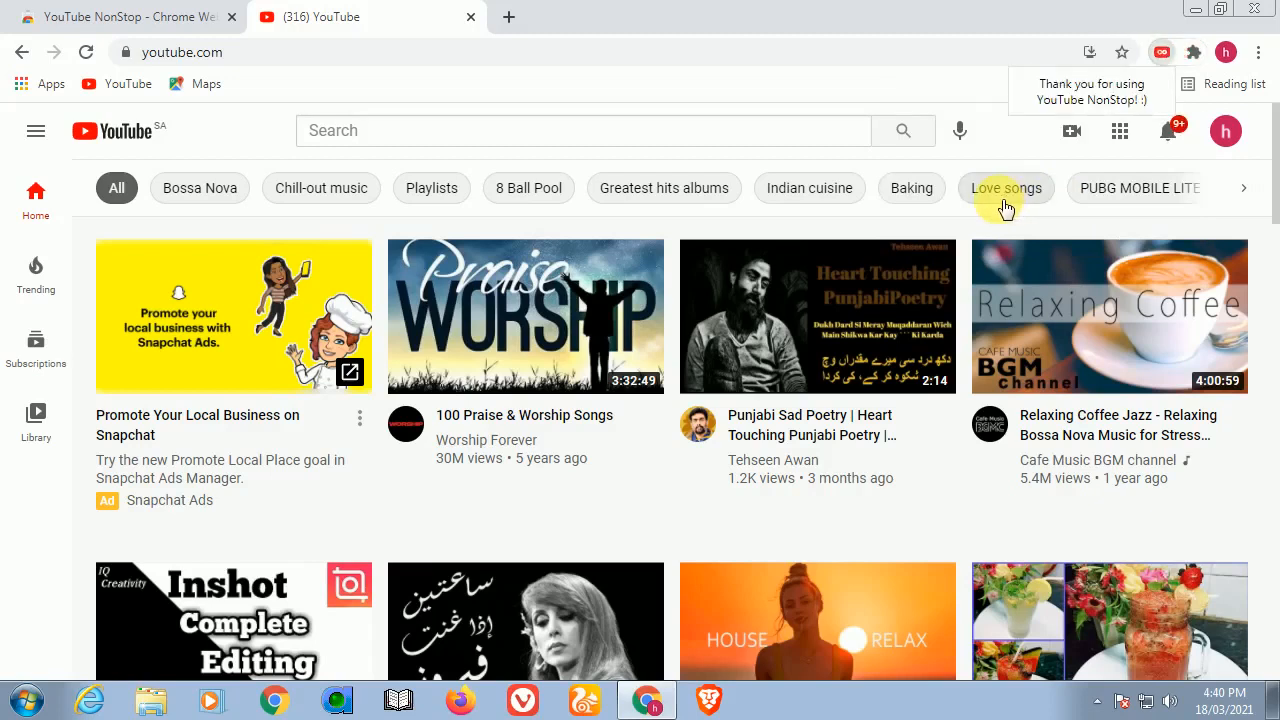
pyautogui.moveTo(1096, 118)
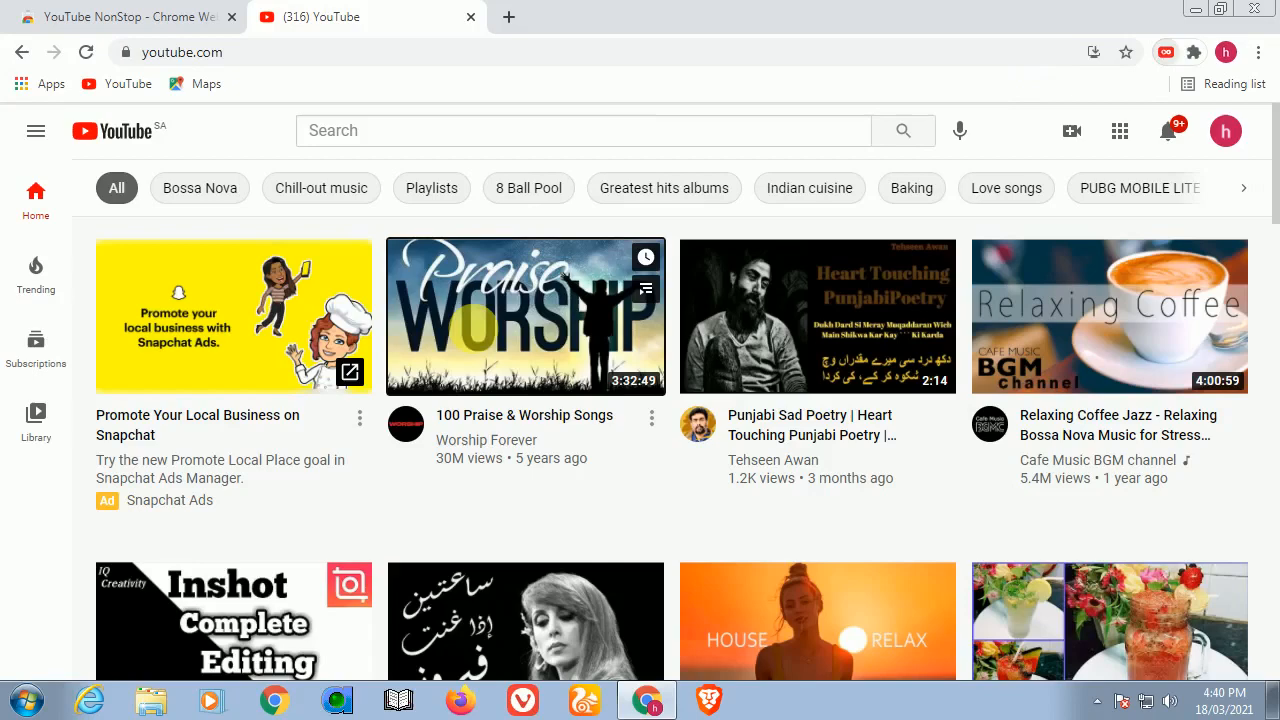
pyautogui.click(524, 316)
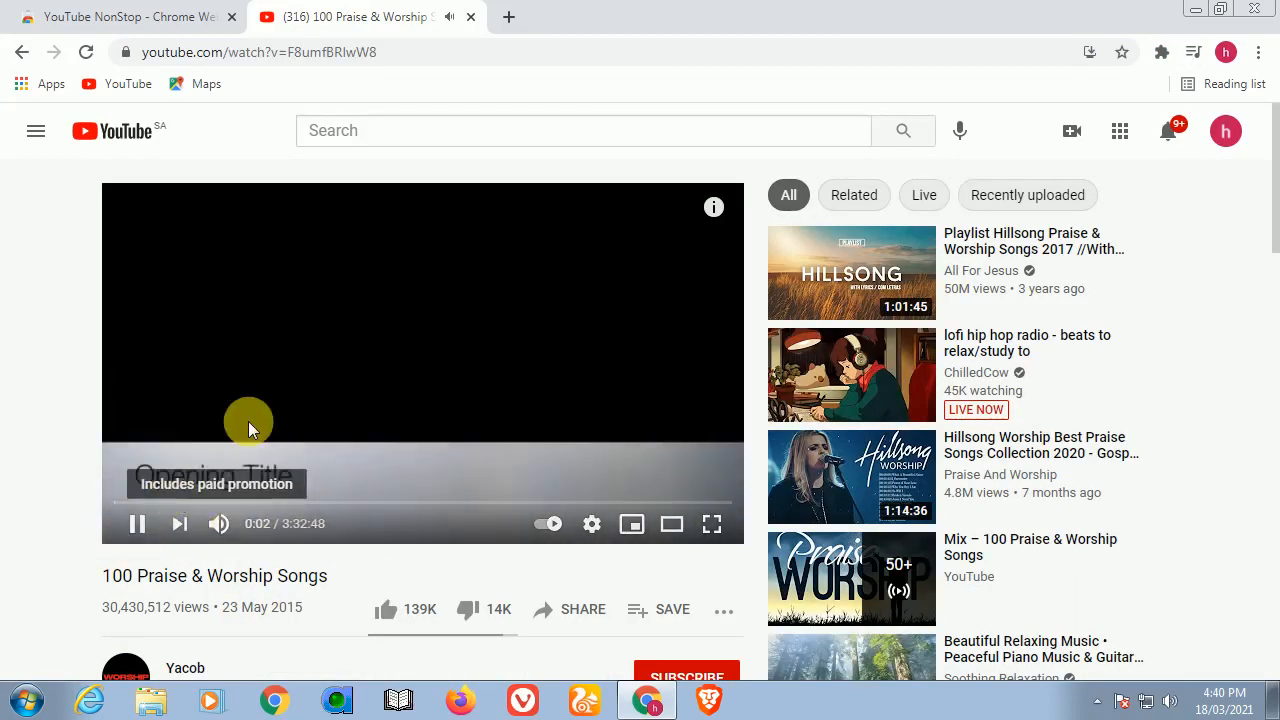